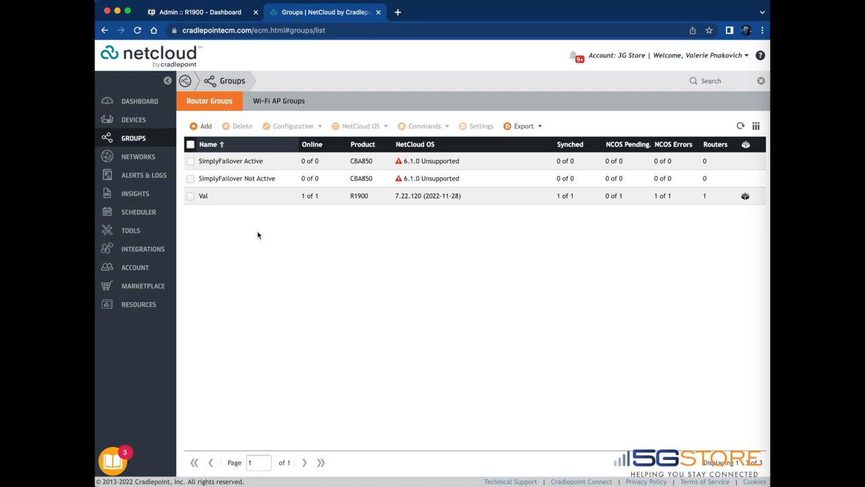
Select the Val router group and open its configuration for editing.
{"action": "left_click", "coordinate": [292, 126]}
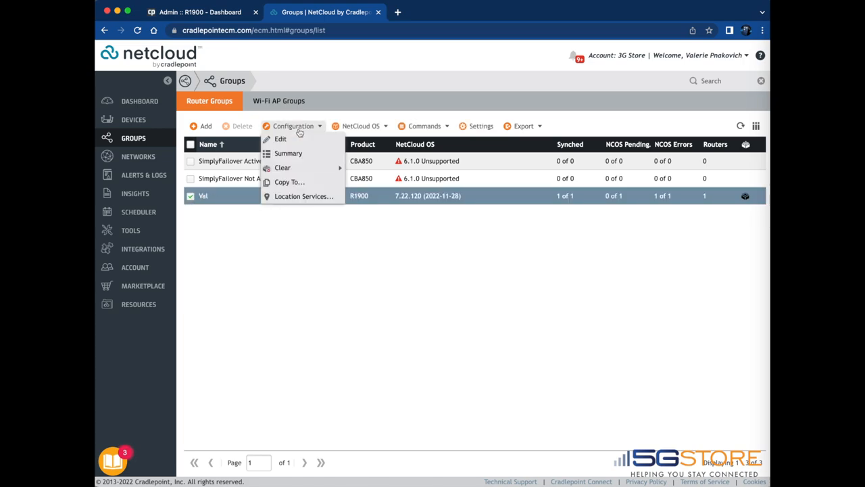
{"action": "left_click", "coordinate": [281, 138]}
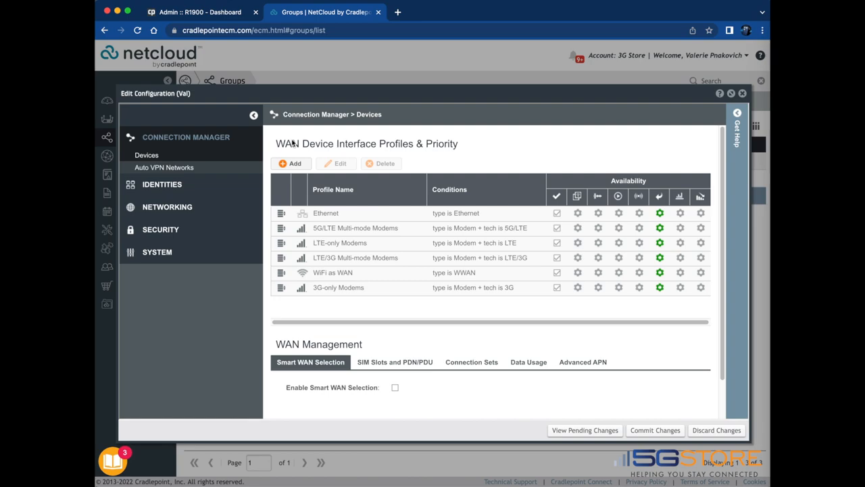
{"action": "mouse_move", "coordinate": [157, 255]}
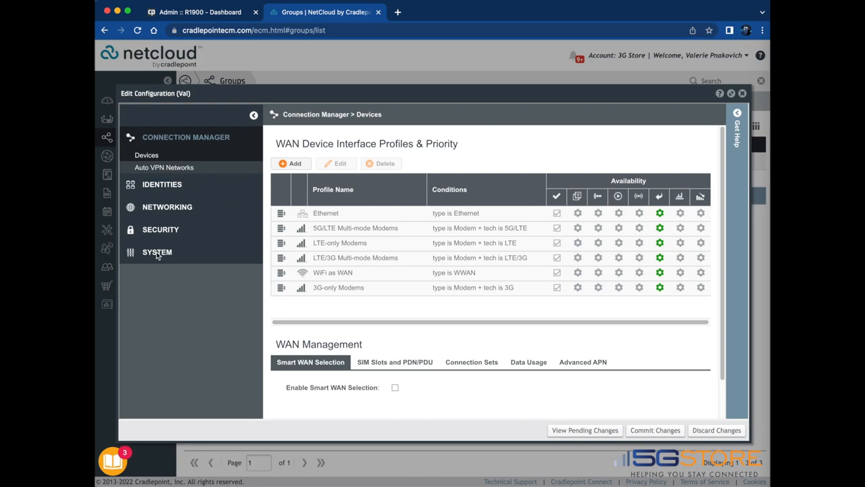
Under System > Administration > Router Security, start editing the admin user account.
{"action": "left_click", "coordinate": [157, 252]}
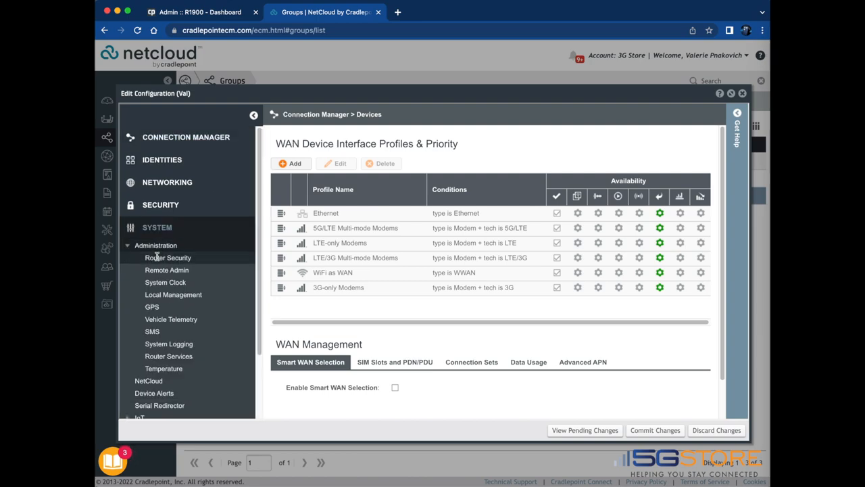
{"action": "left_click", "coordinate": [168, 257]}
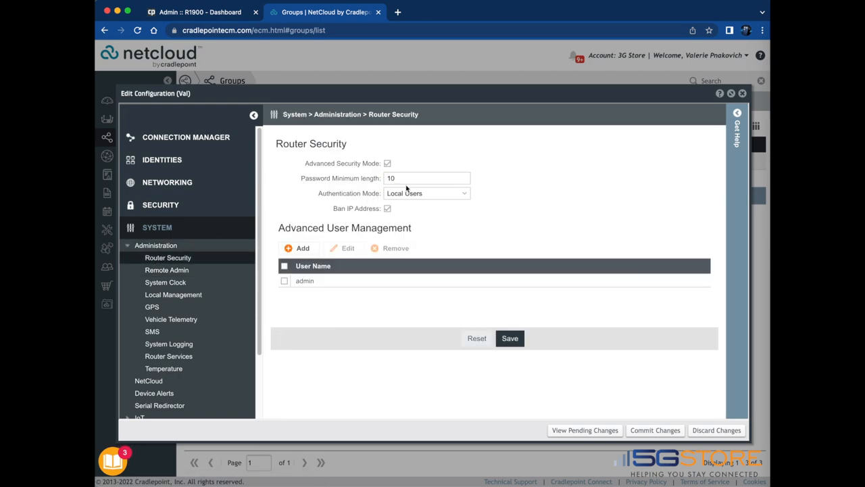
{"action": "mouse_move", "coordinate": [430, 188]}
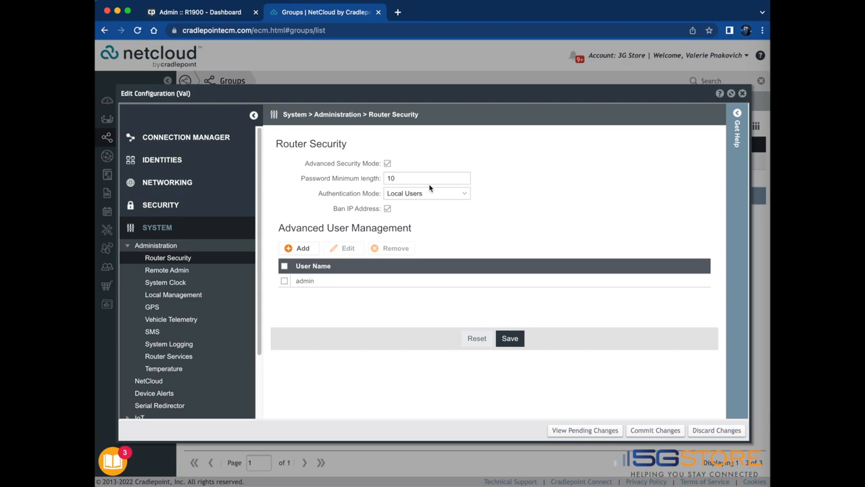
{"action": "left_click", "coordinate": [284, 280]}
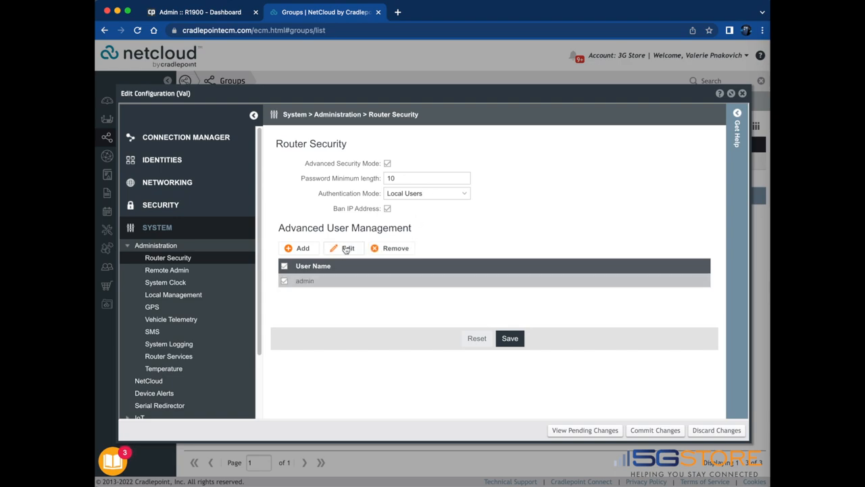
{"action": "left_click", "coordinate": [348, 249]}
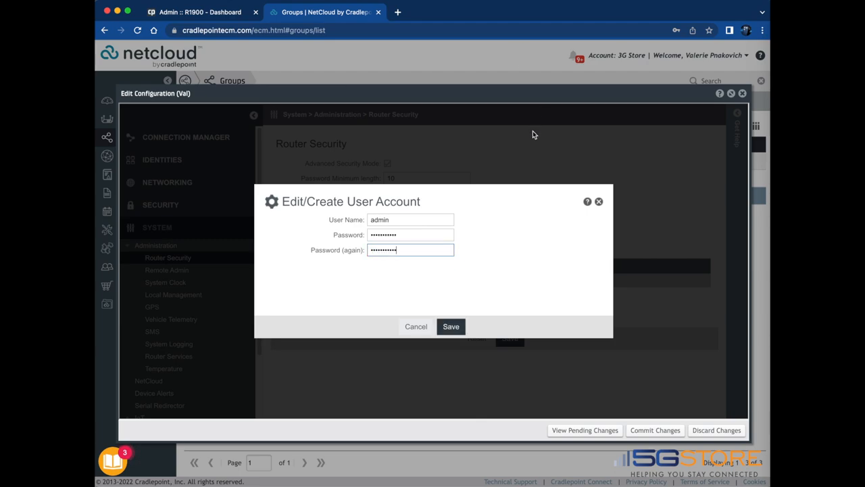
Save the admin account's new password, confirm success, and move on to Local Management.
{"action": "left_click", "coordinate": [451, 326]}
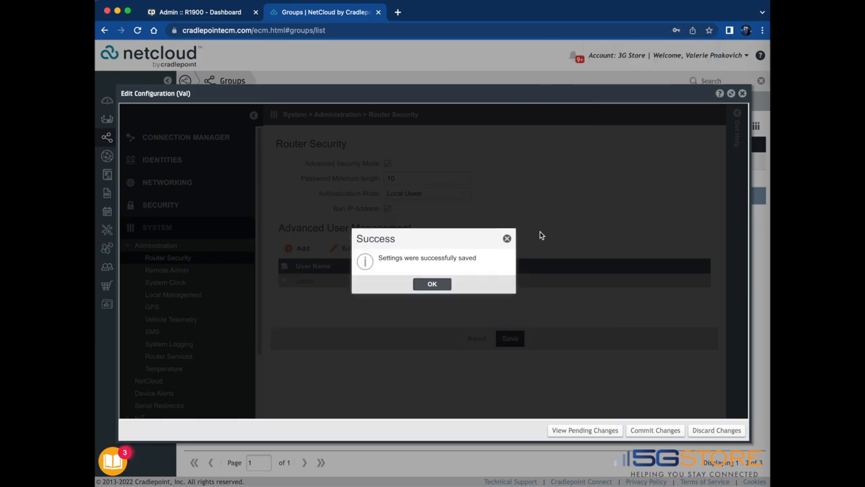
{"action": "left_click", "coordinate": [433, 284]}
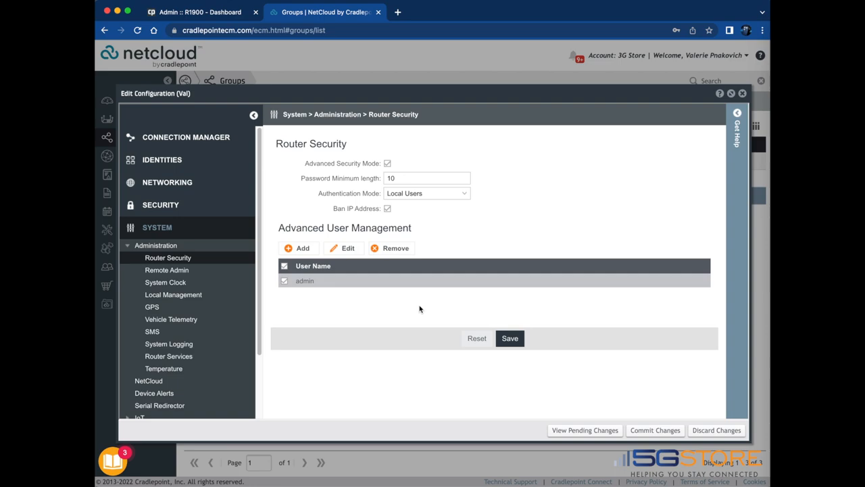
{"action": "left_click", "coordinate": [173, 295]}
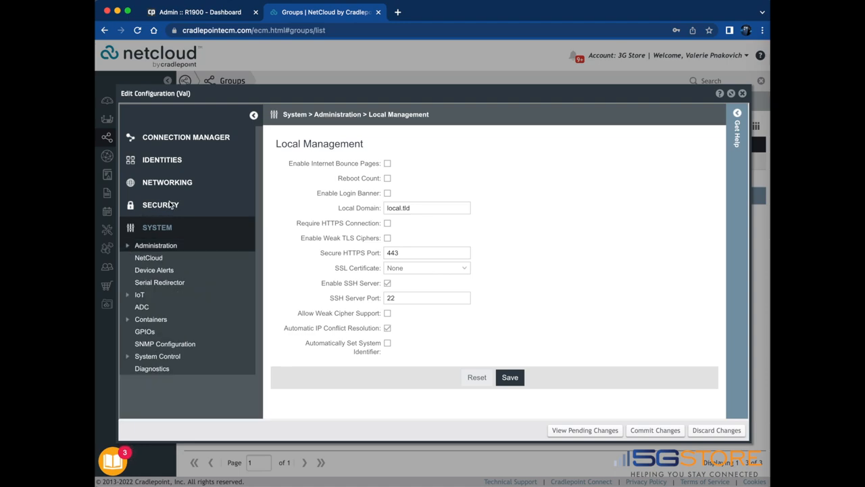
Under Networking > Local Networks > WiFi Radio #1 (2.4 GHz), open the R1900-000 network for editing.
{"action": "left_click", "coordinate": [168, 181]}
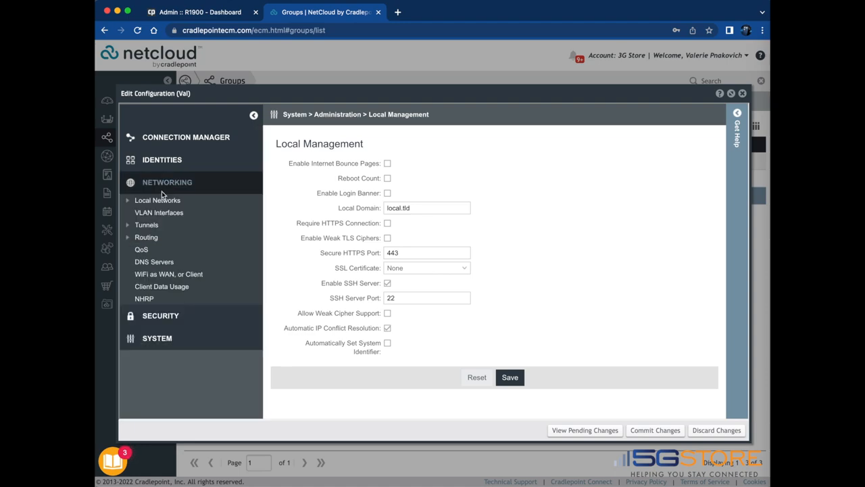
{"action": "left_click", "coordinate": [156, 200]}
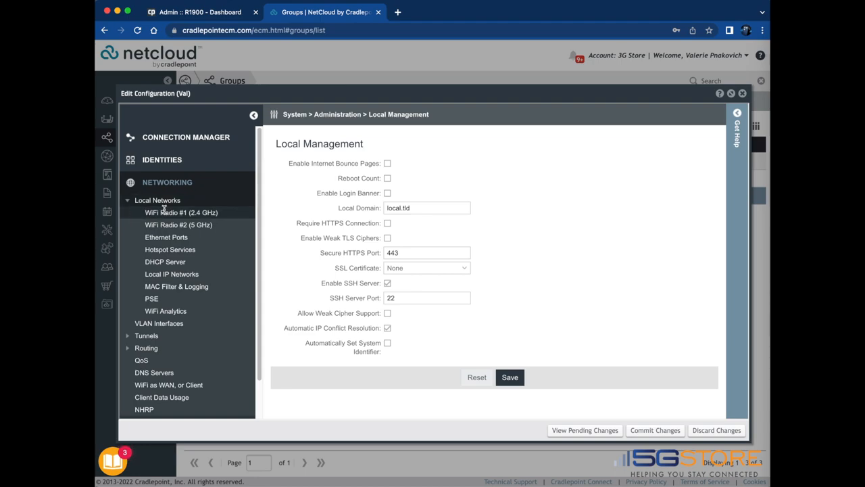
{"action": "left_click", "coordinate": [181, 212]}
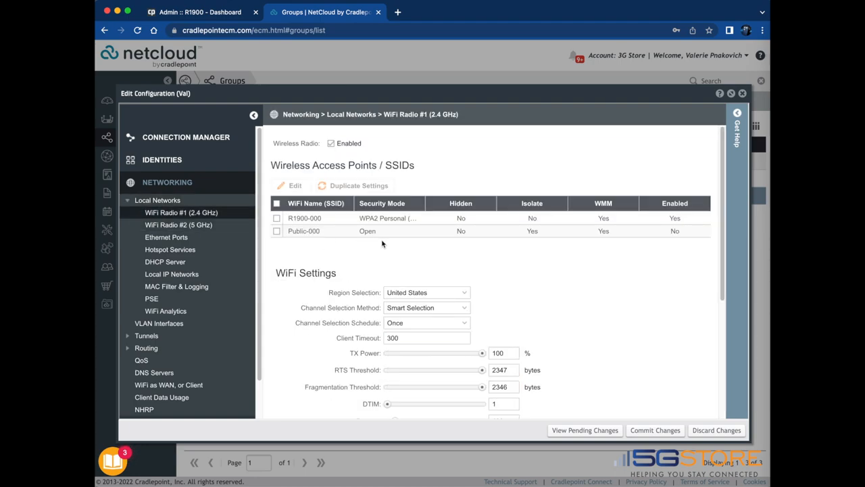
{"action": "left_click", "coordinate": [276, 218]}
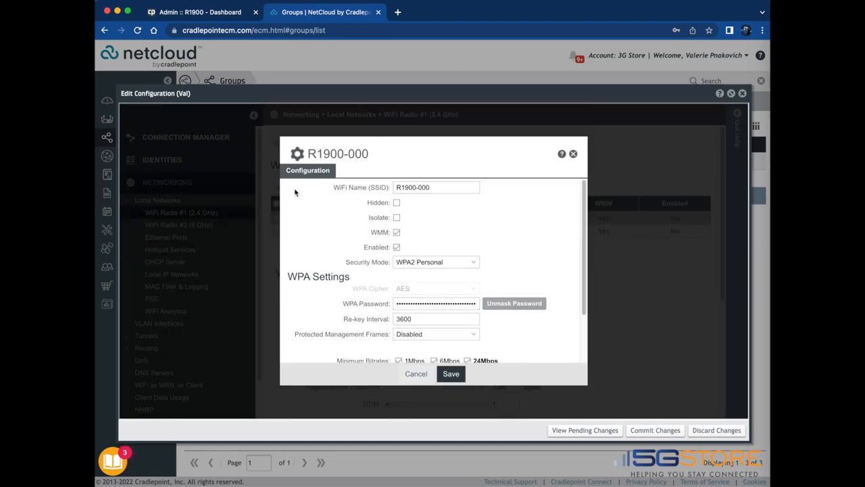
Replace the R1900-000 network's WPA password, save it and confirm success.
{"action": "scroll", "scroll_direction": "down", "scroll_amount": 3}
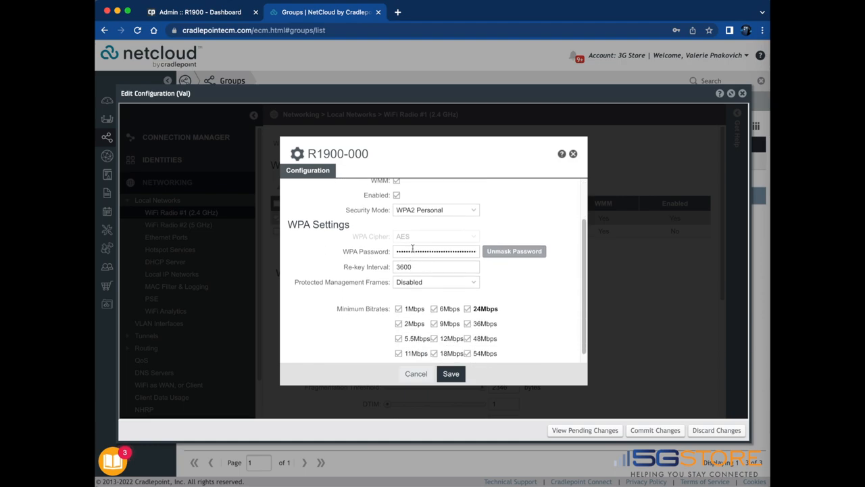
{"action": "left_click", "coordinate": [435, 250]}
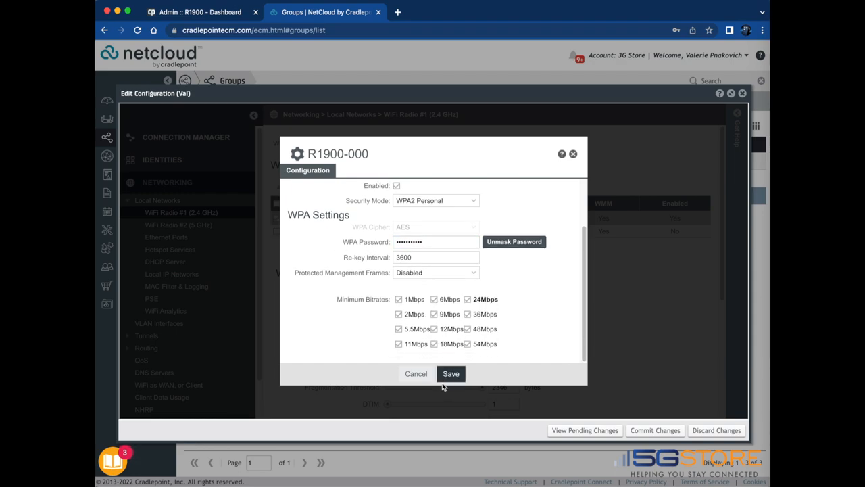
{"action": "left_click", "coordinate": [451, 373]}
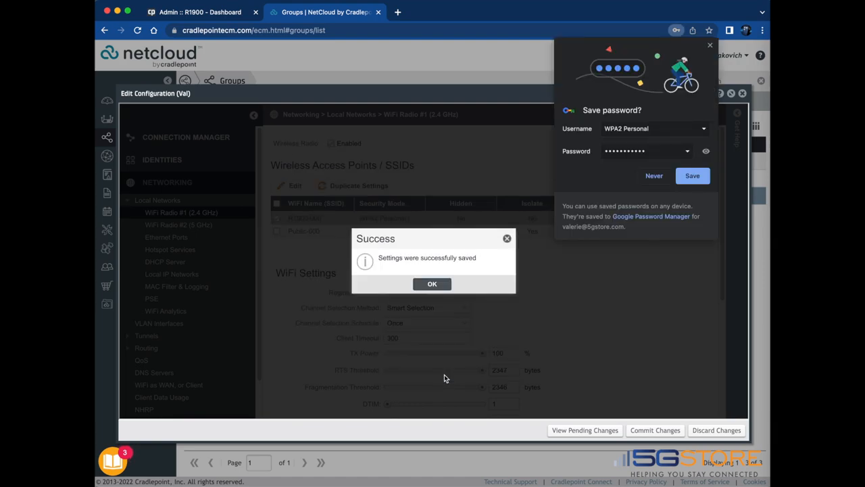
{"action": "mouse_move", "coordinate": [444, 379]}
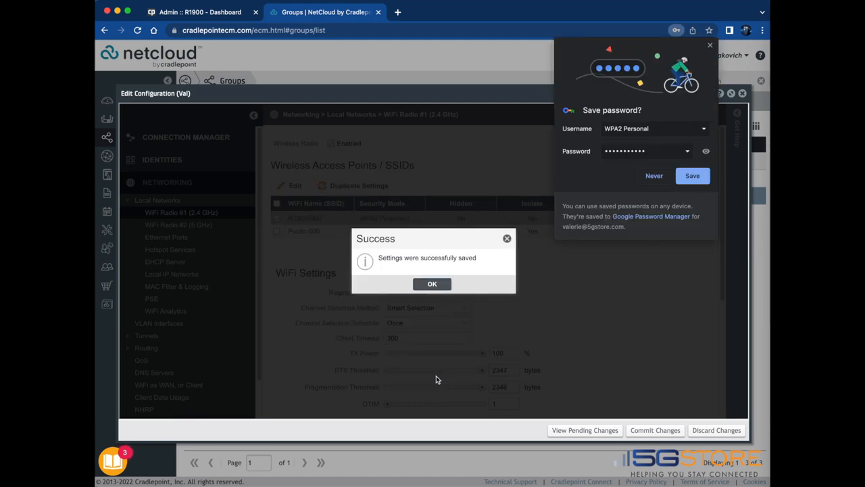
{"action": "left_click", "coordinate": [432, 284]}
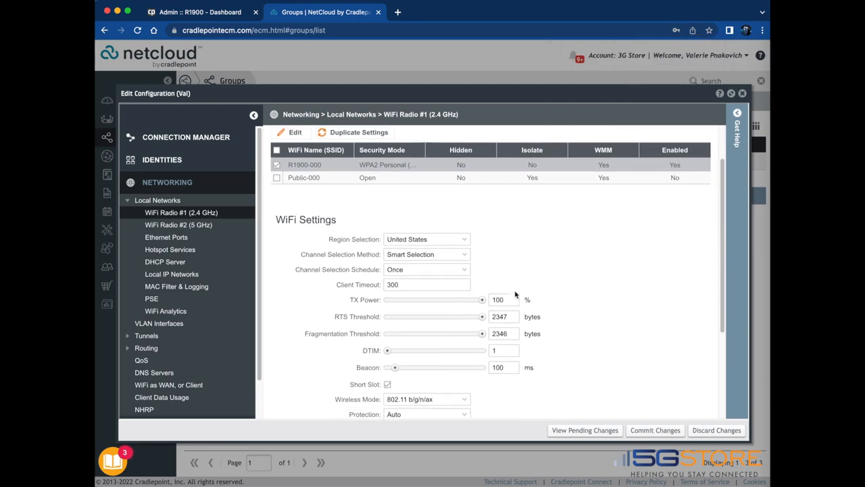
Switch to the WiFi Radio #2 (5 GHz) network list.
{"action": "scroll", "scroll_direction": "down", "scroll_amount": 3}
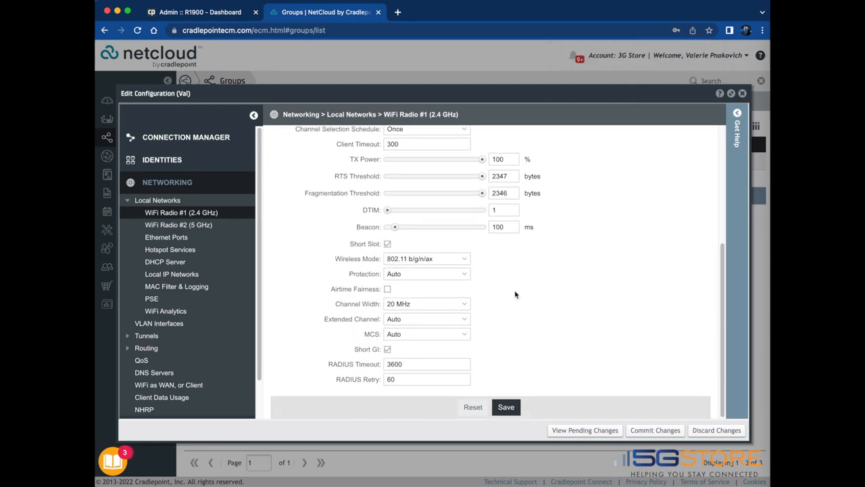
{"action": "scroll", "scroll_direction": "up", "scroll_amount": 3}
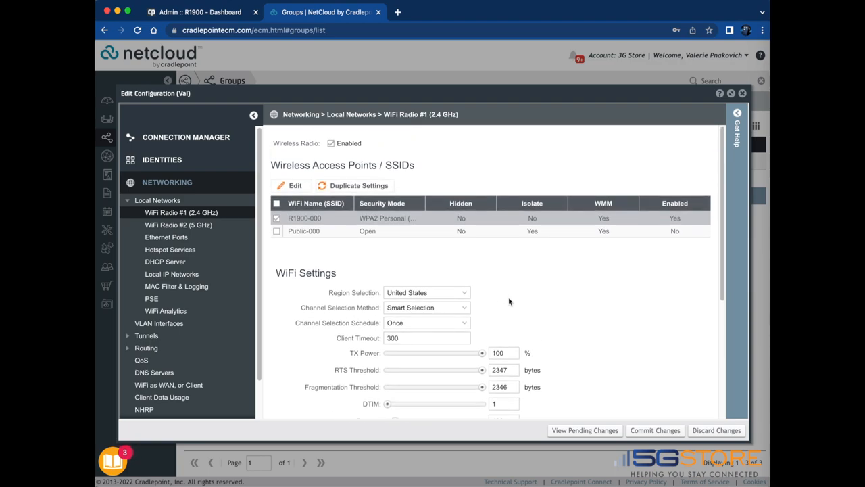
{"action": "left_click", "coordinate": [179, 224]}
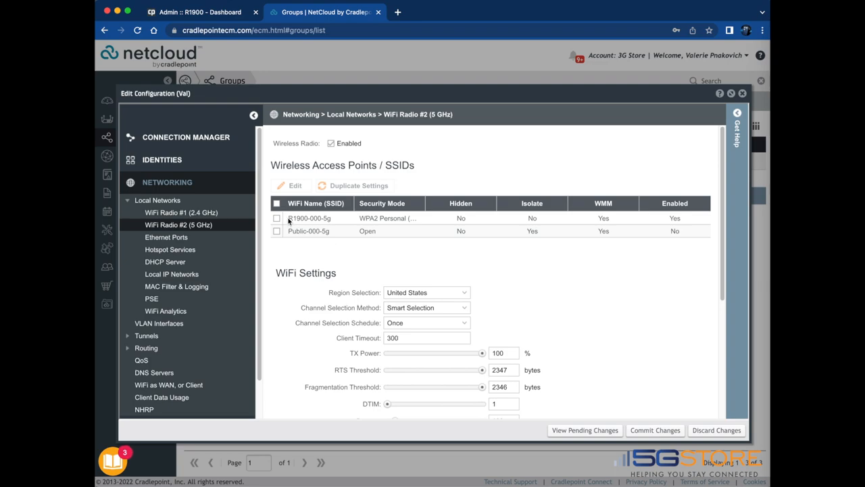
Give the R1900-000-5g network a new WPA password, save it and confirm success.
{"action": "left_click", "coordinate": [276, 218]}
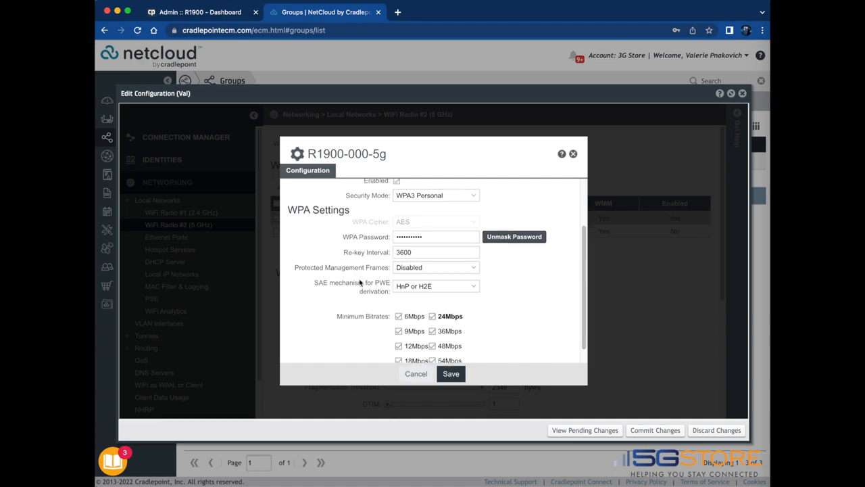
{"action": "left_click", "coordinate": [451, 373]}
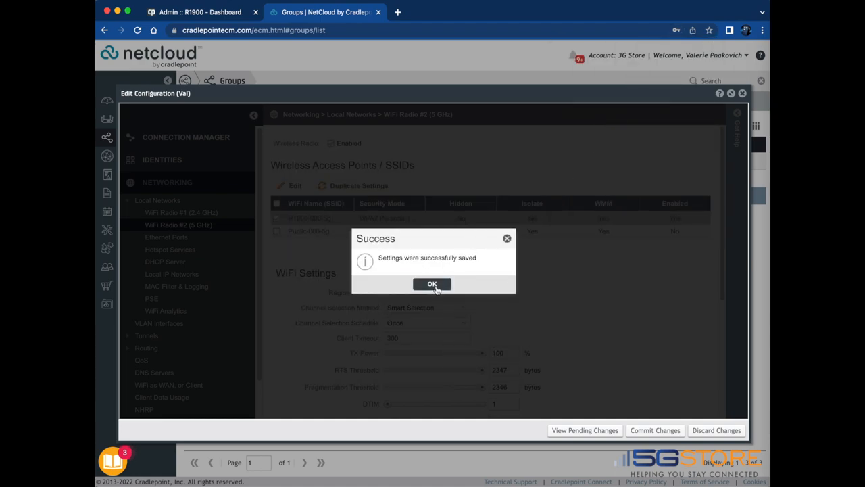
{"action": "left_click", "coordinate": [433, 284]}
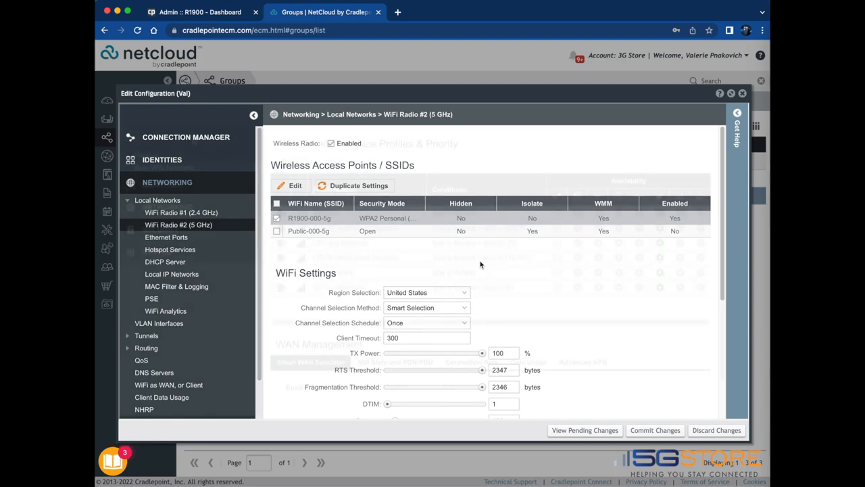
Commit the Val group's pending changes and confirm sending them to its devices.
{"action": "left_click", "coordinate": [187, 136]}
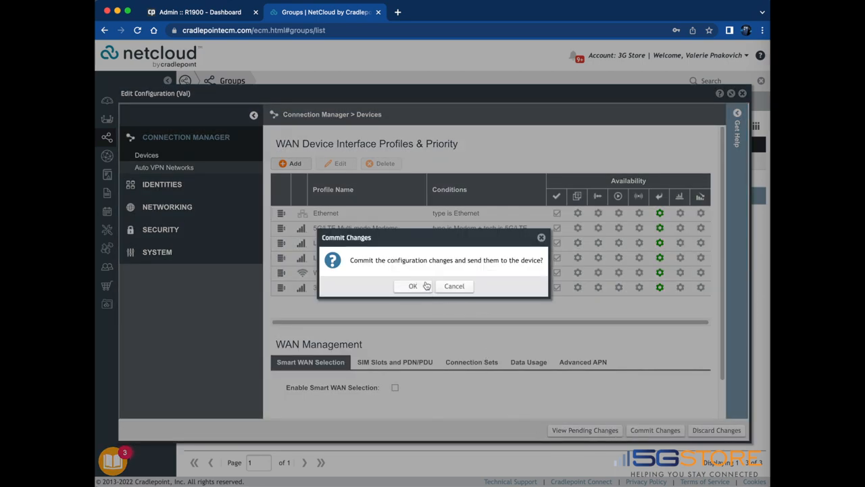
{"action": "left_click", "coordinate": [412, 286]}
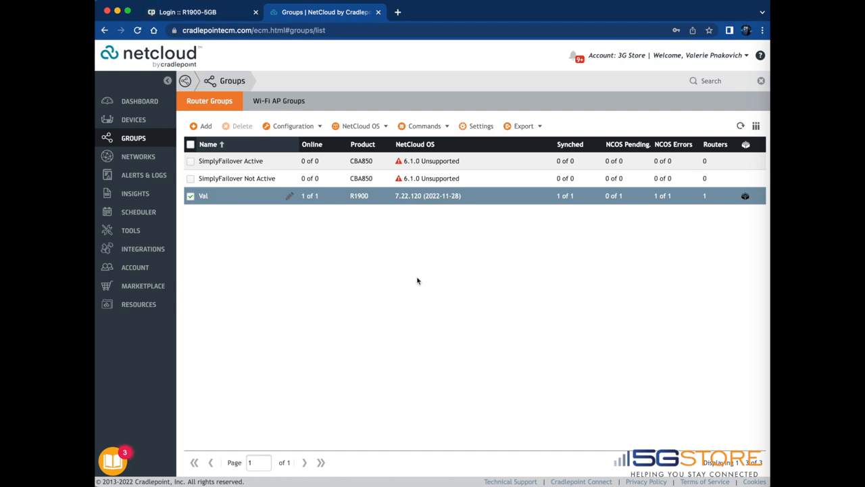
{"action": "mouse_move", "coordinate": [133, 138]}
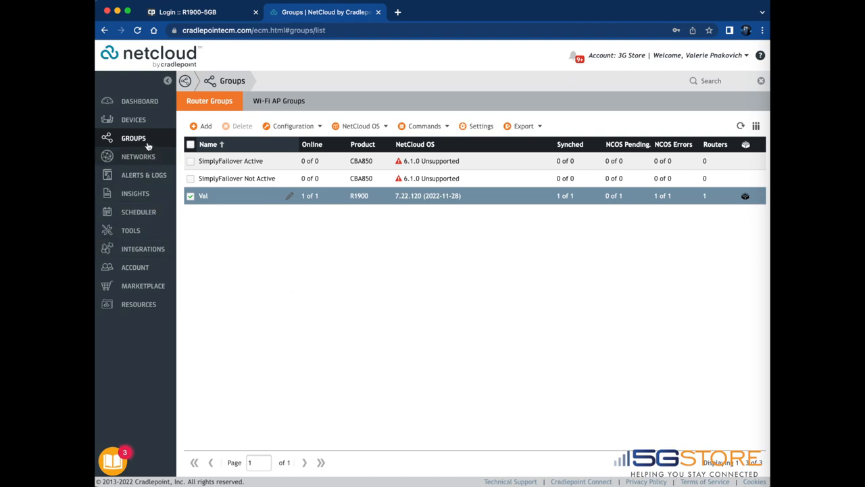
Show the Devices router list with R1900-6e4's configuration sync pending.
{"action": "left_click", "coordinate": [133, 119]}
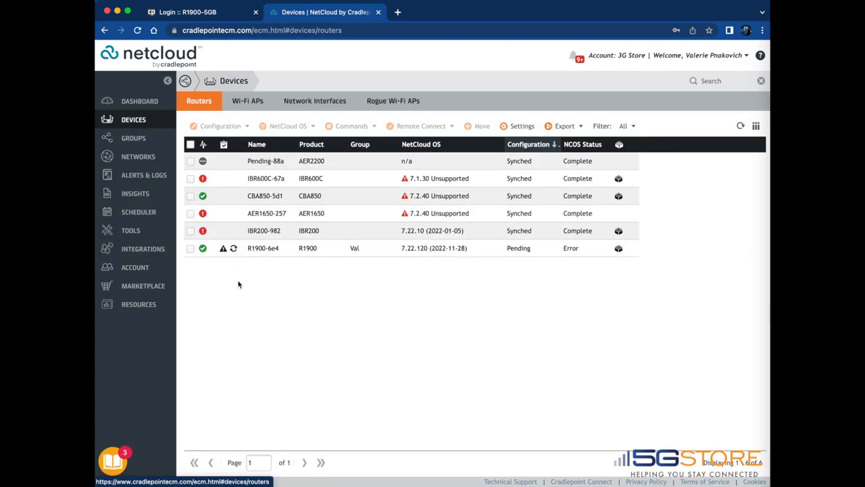
{"action": "mouse_move", "coordinate": [233, 249]}
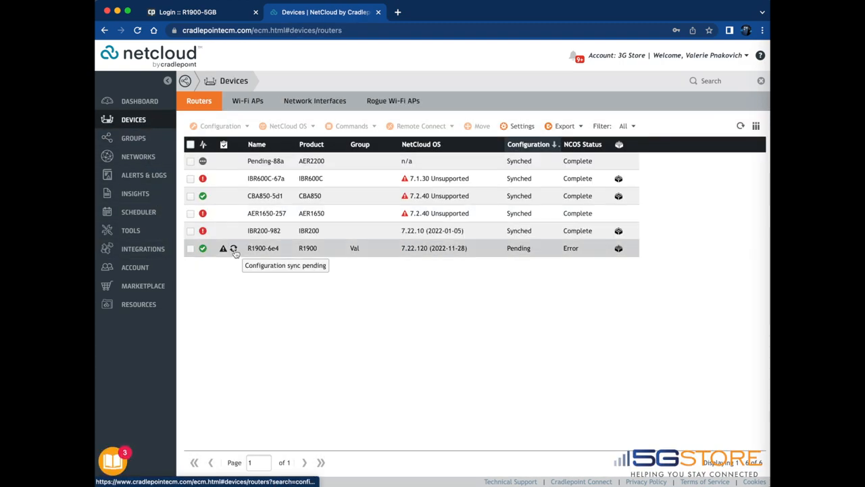
{"action": "mouse_move", "coordinate": [235, 268]}
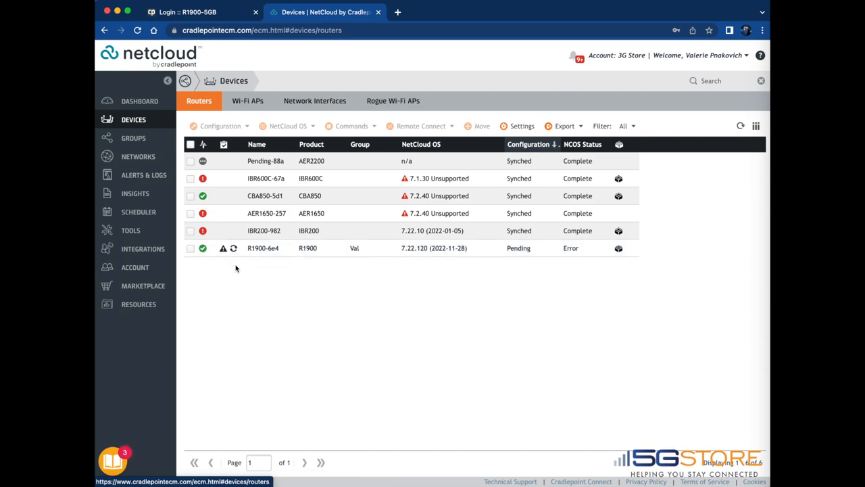